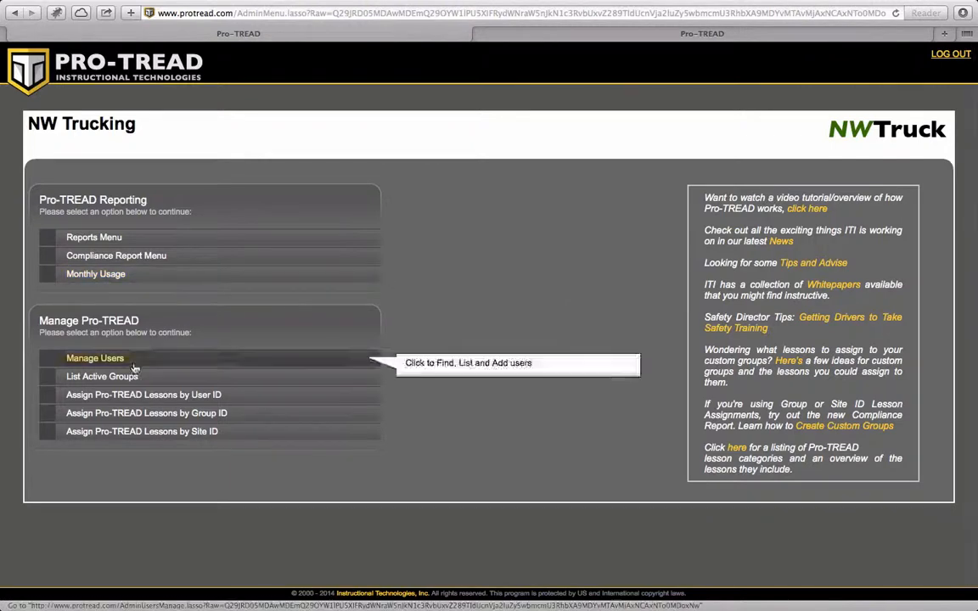
mouse_move(146, 413)
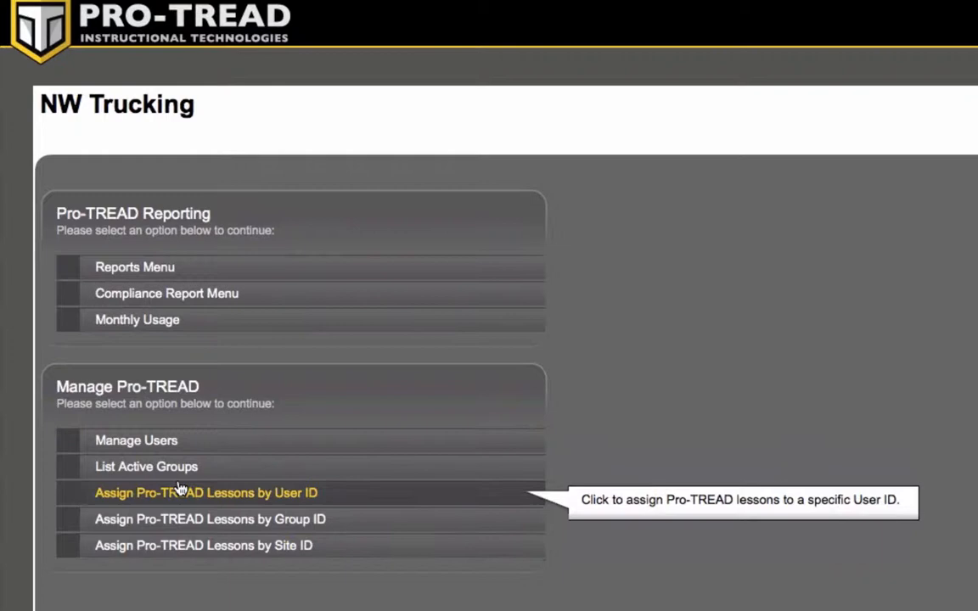
Go to 'Assign Pro-TREAD Lessons by User ID' from the main menu.
left_click(205, 492)
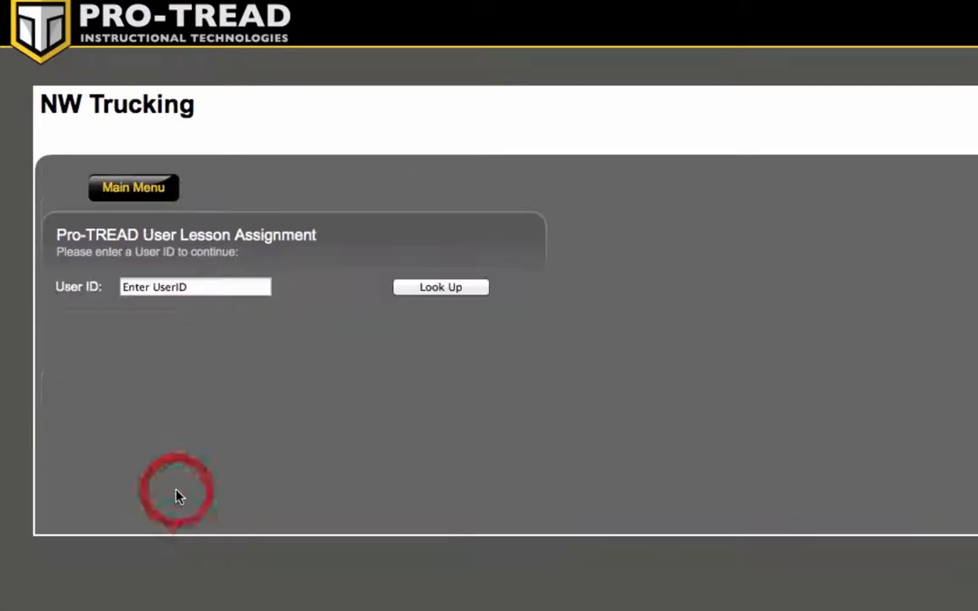
left_click(195, 287)
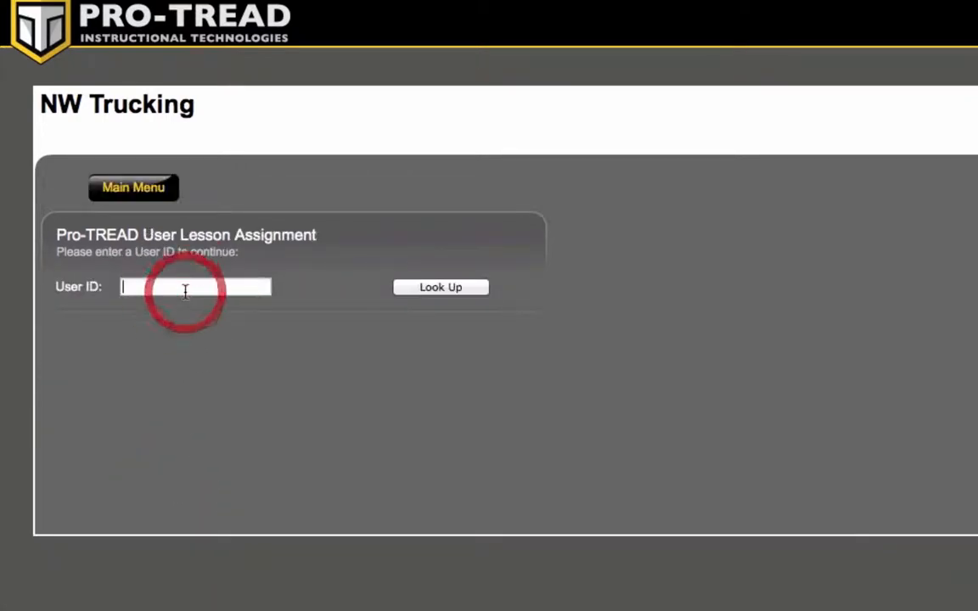
type("schoen")
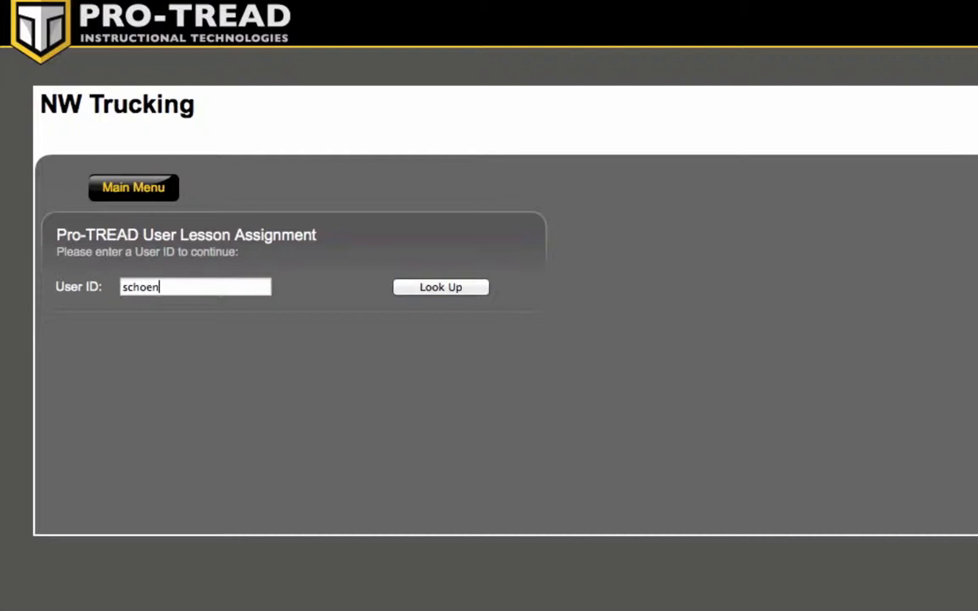
type("bornt")
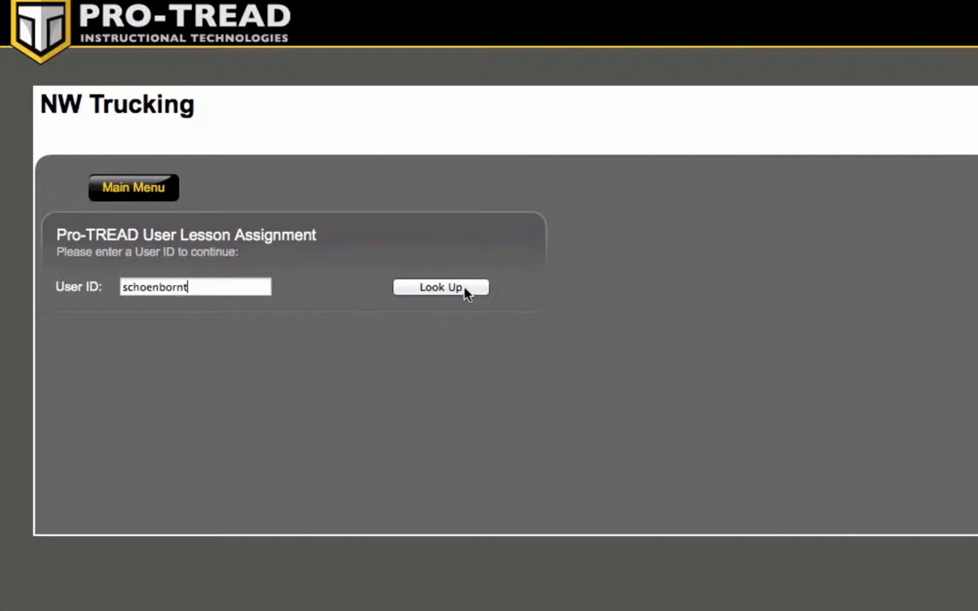
left_click(442, 287)
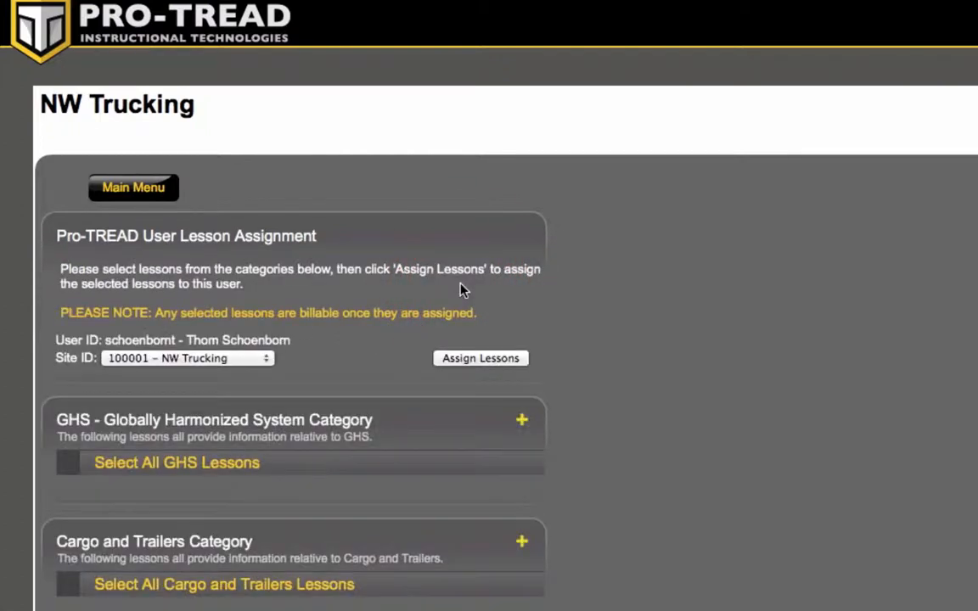
Set the Site ID to 100003 – Pro-TREAD Demo and bring the categories into view.
left_click(187, 356)
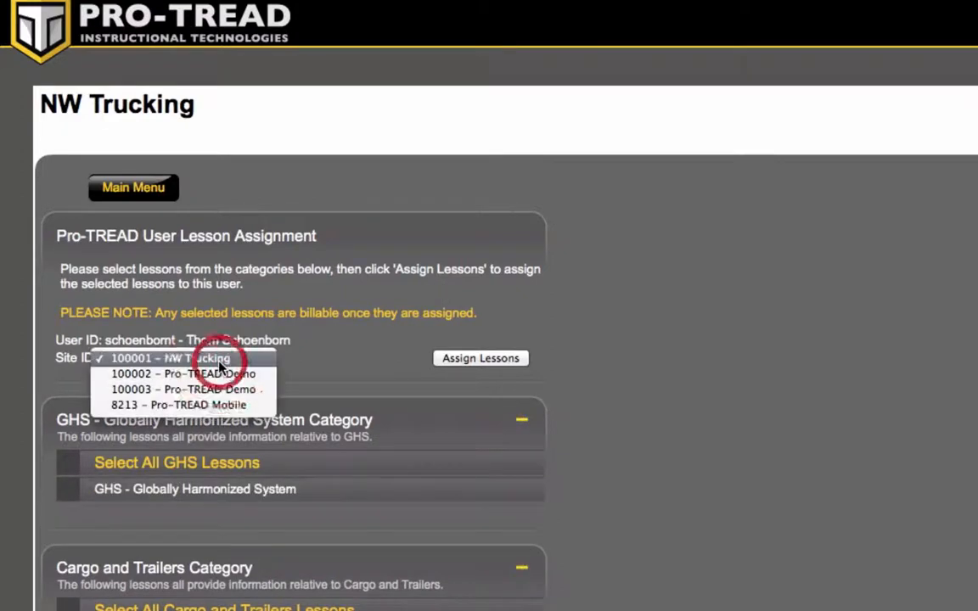
left_click(187, 389)
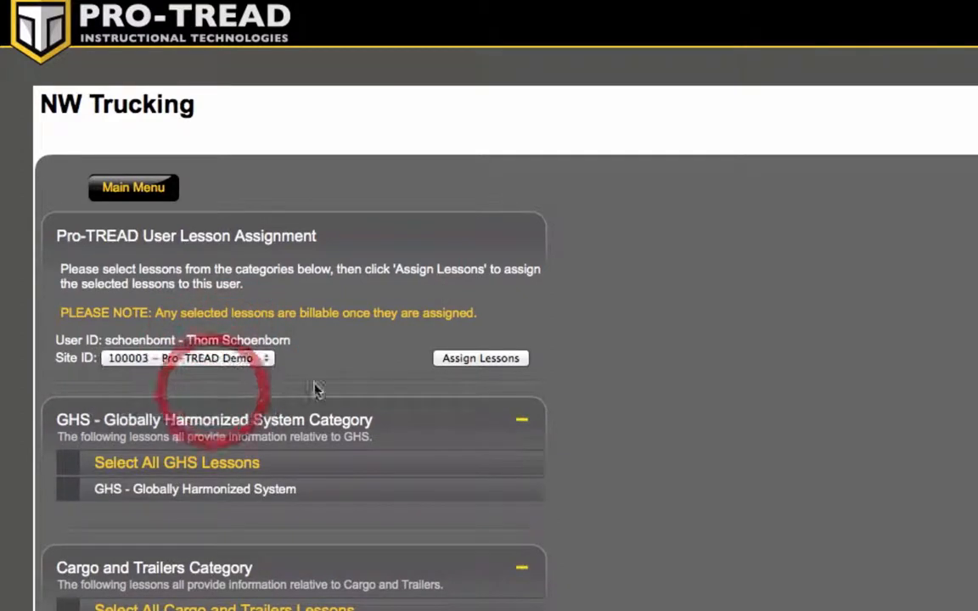
scroll("down", 3)
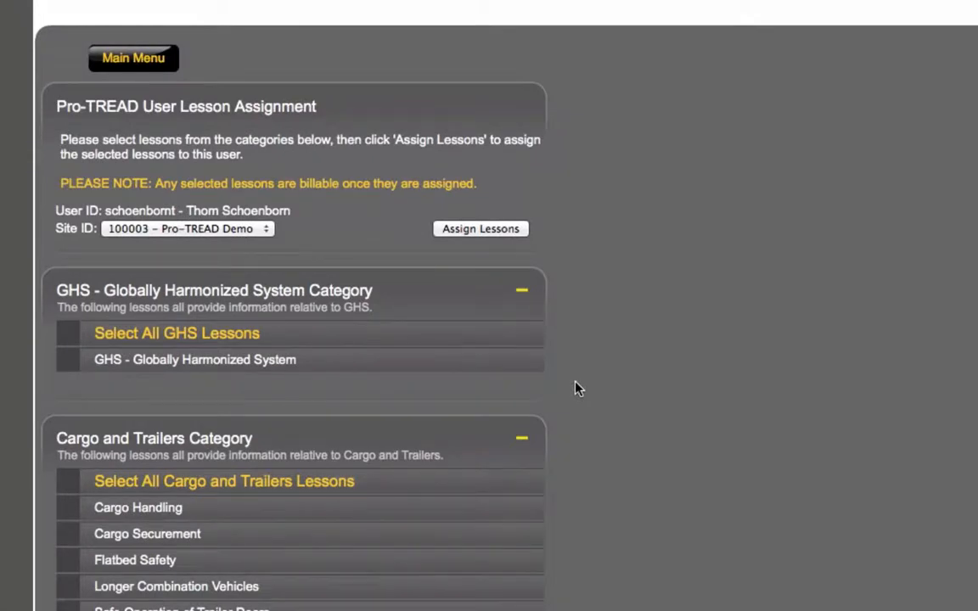
Tick the Cargo Securement lesson under the Cargo and Trailers category.
scroll("down", 3)
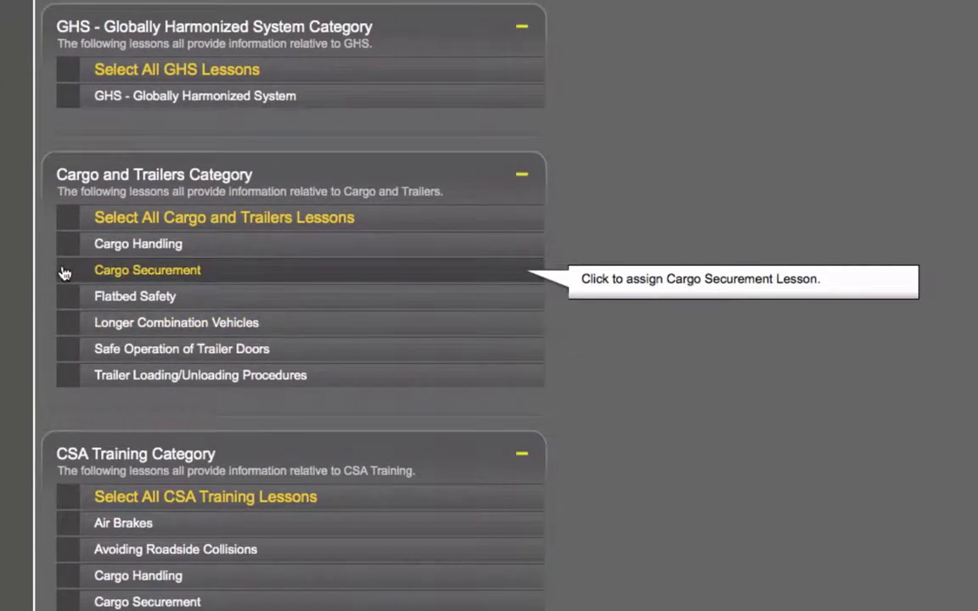
left_click(68, 270)
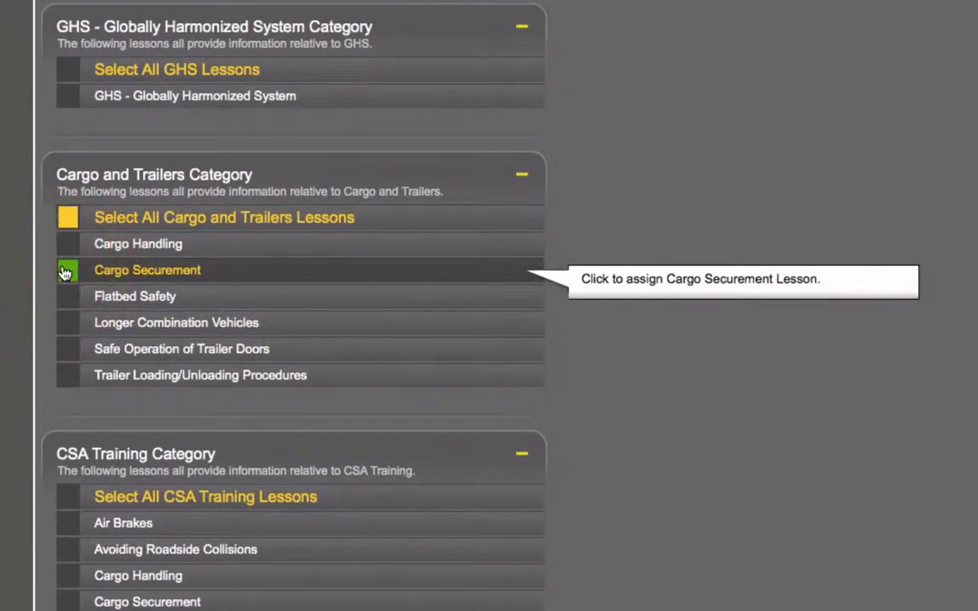
left_click(68, 269)
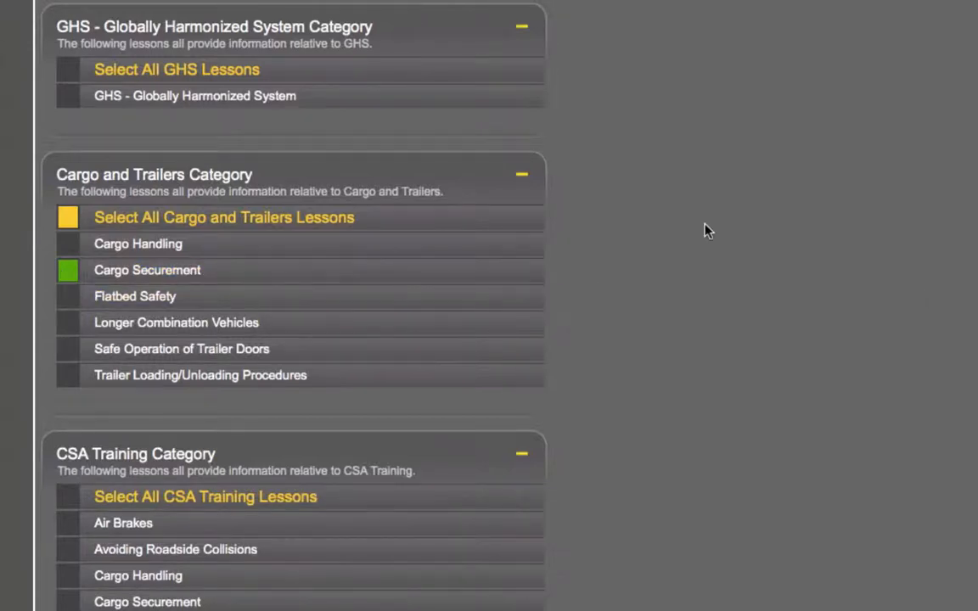
scroll("up", 3)
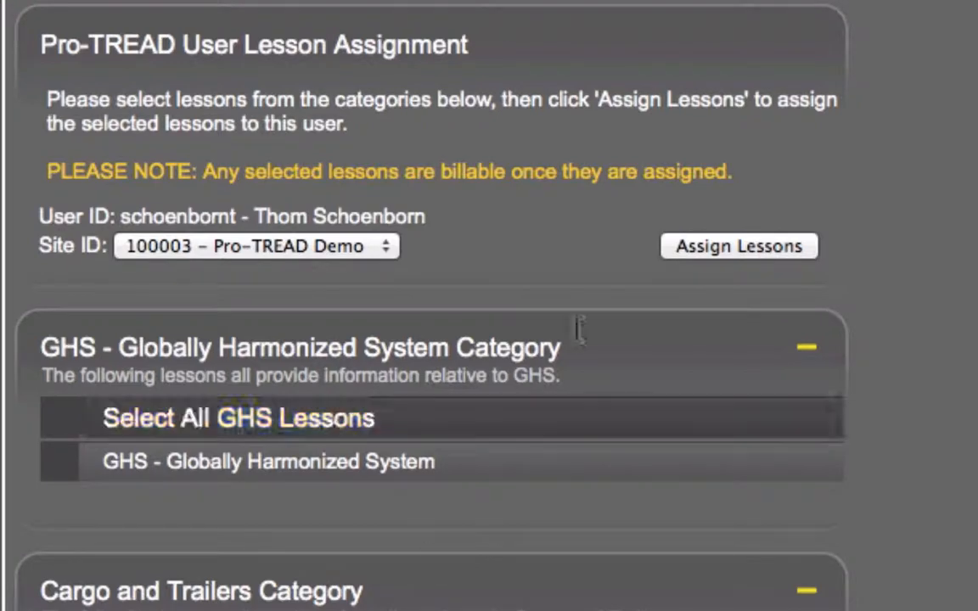
Assign the selected lesson and accept the billing confirmation.
left_click(737, 244)
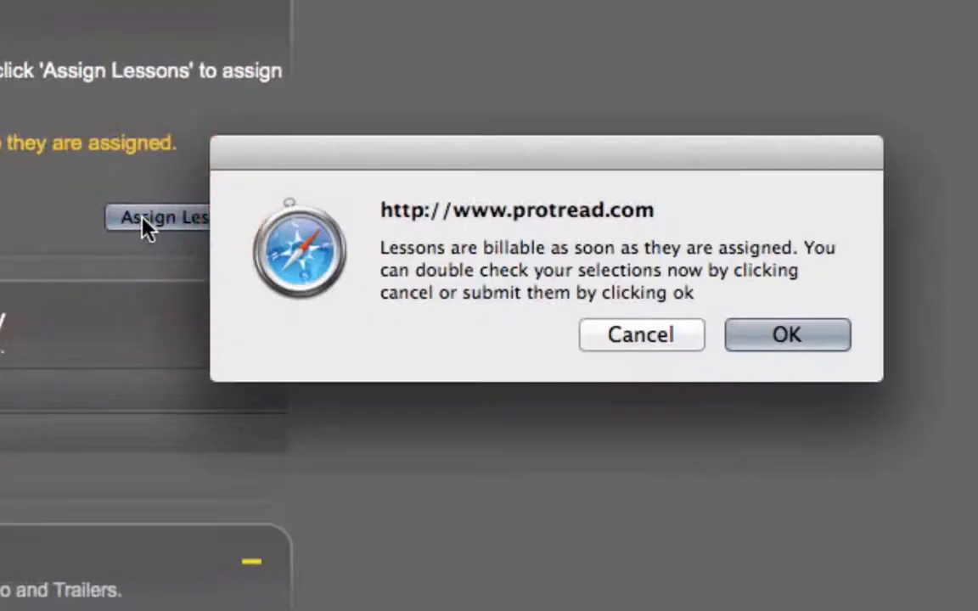
mouse_move(506, 285)
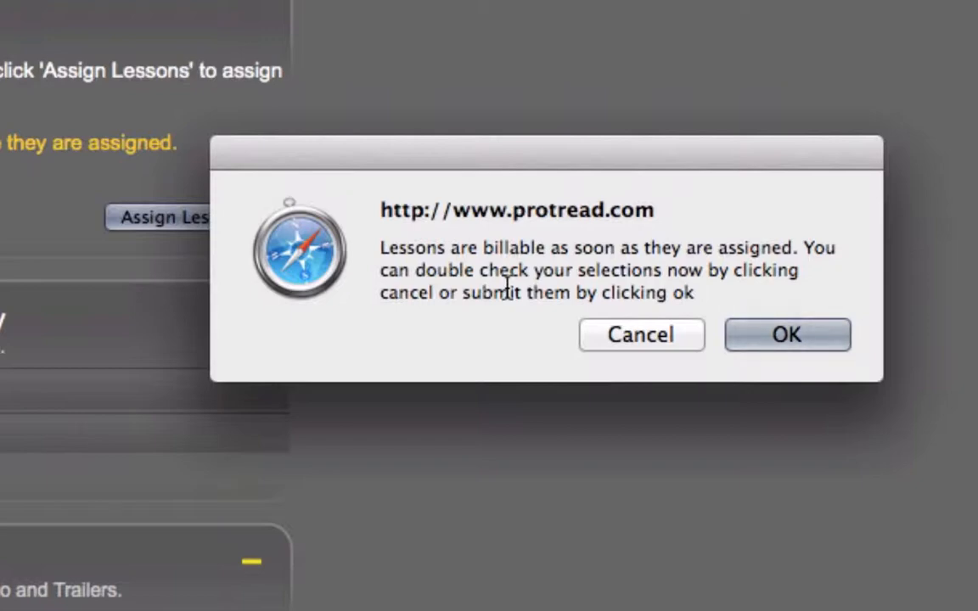
mouse_move(477, 319)
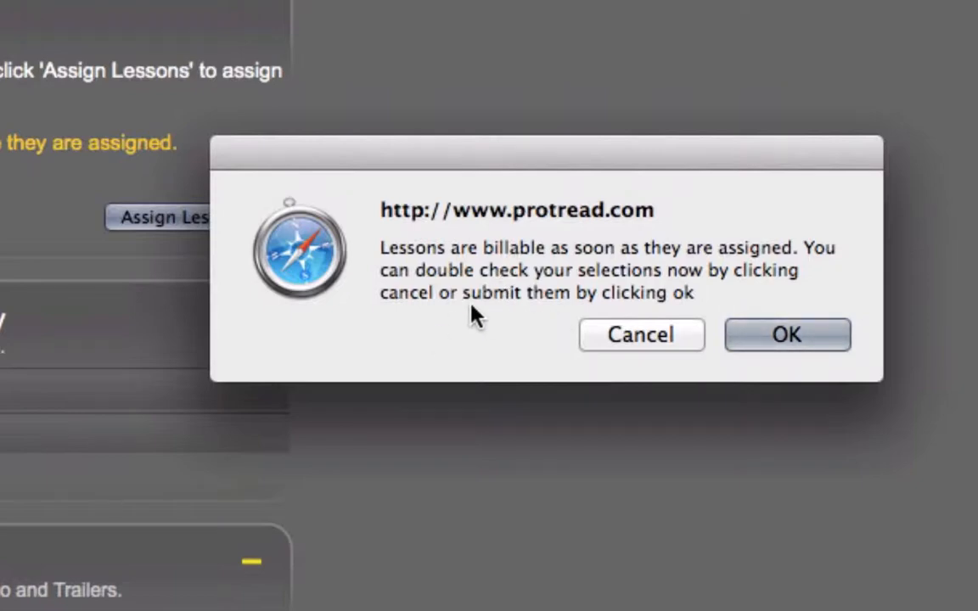
mouse_move(516, 314)
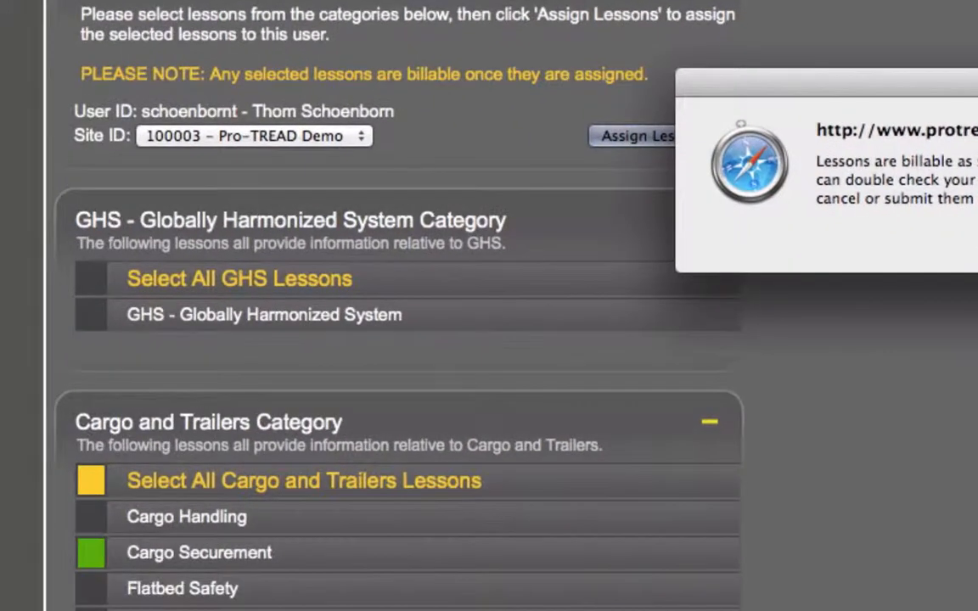
left_click(634, 136)
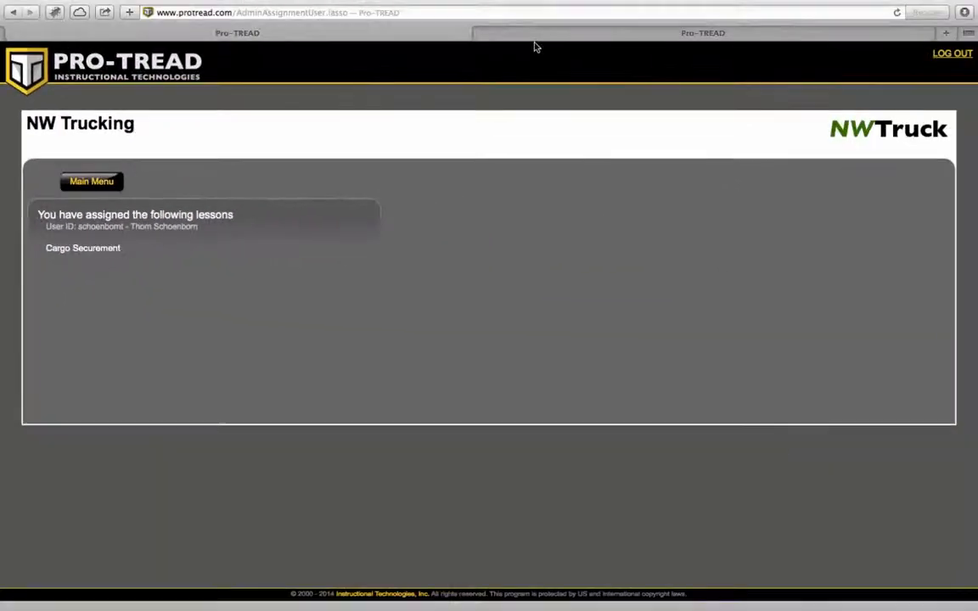
Refresh the user's lesson menu so Cargo Securement shows as assigned.
left_click(91, 180)
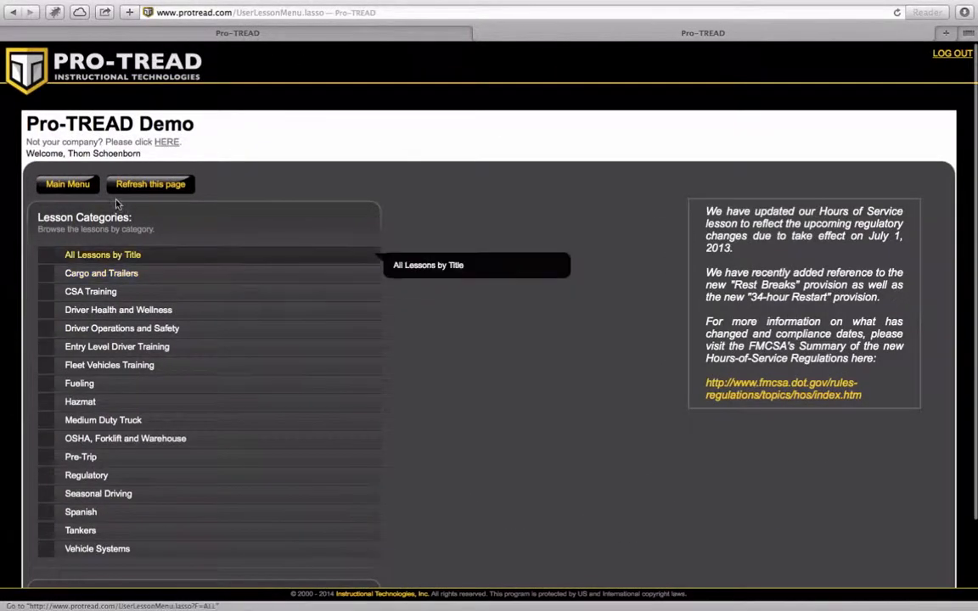
left_click(68, 183)
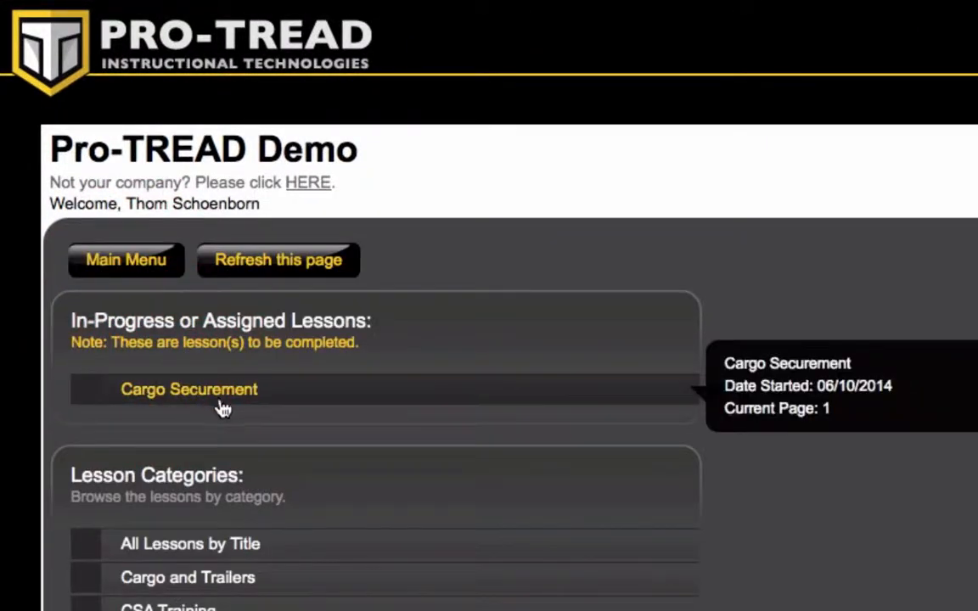
mouse_move(254, 421)
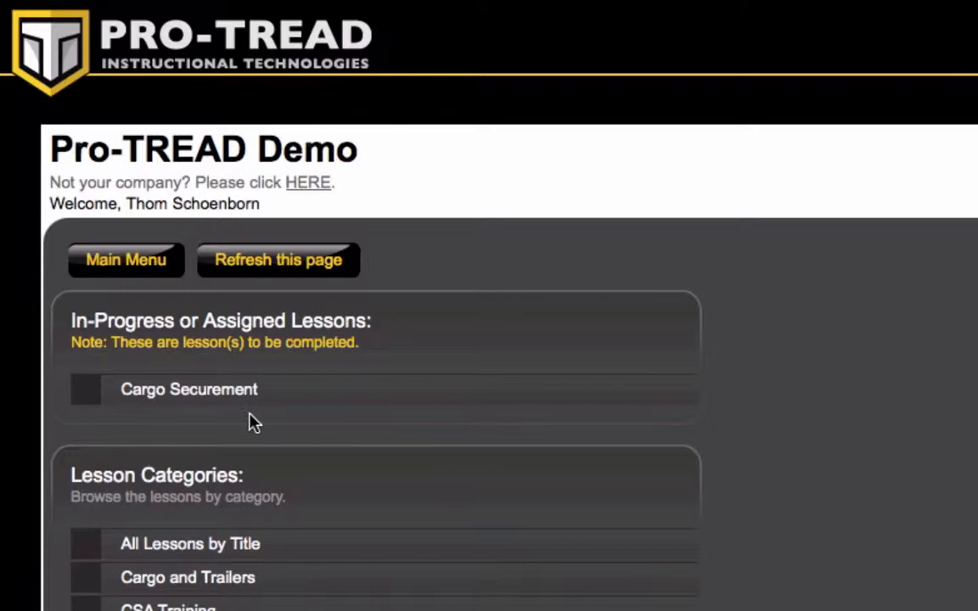